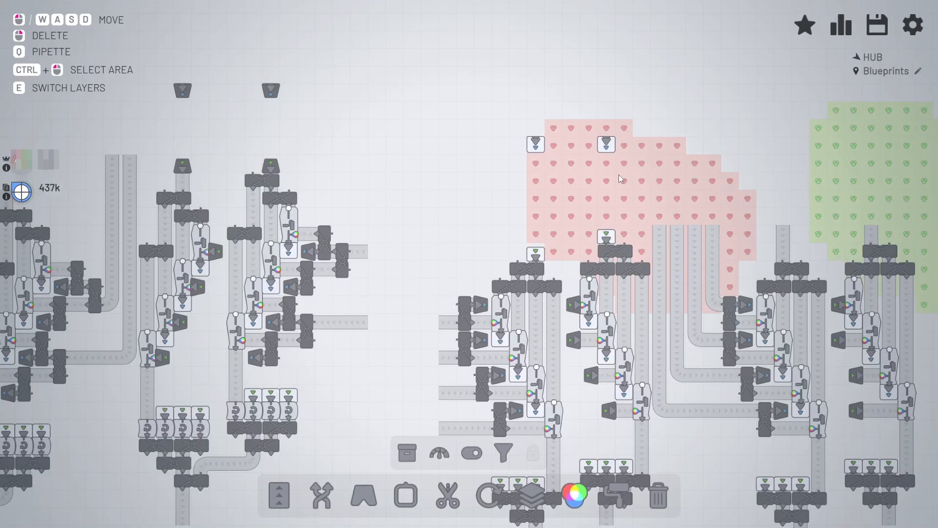
mouse_move(581, 196)
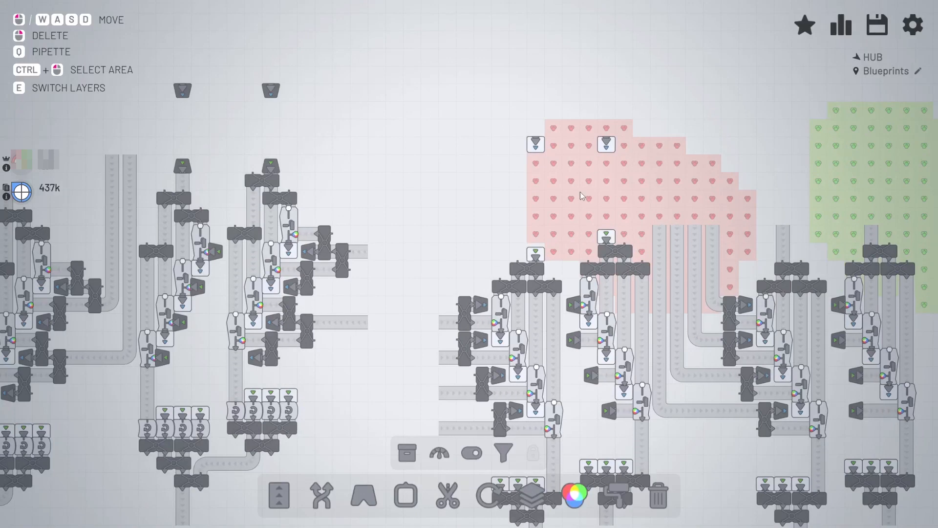
mouse_move(470, 216)
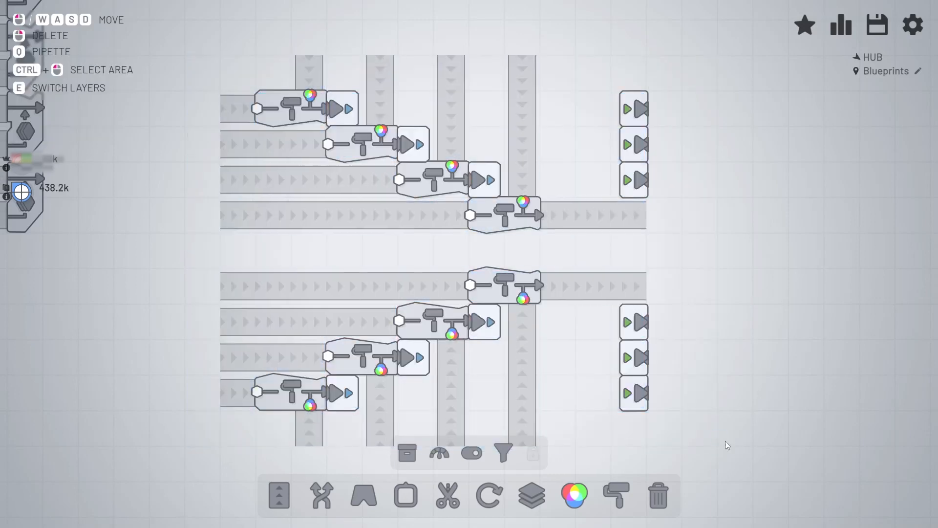
mouse_move(208, 54)
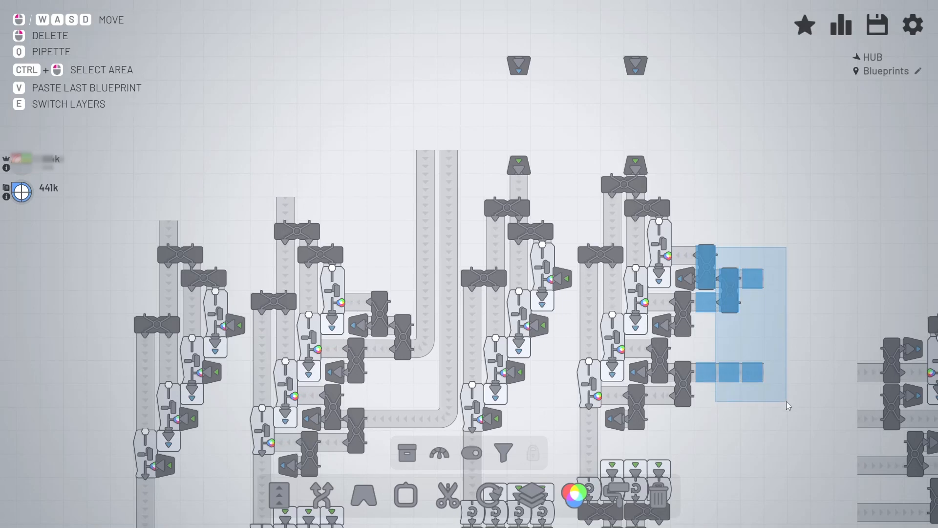
- Pan and zoom across the map overview to reach the circle shape deposits
click(282, 496)
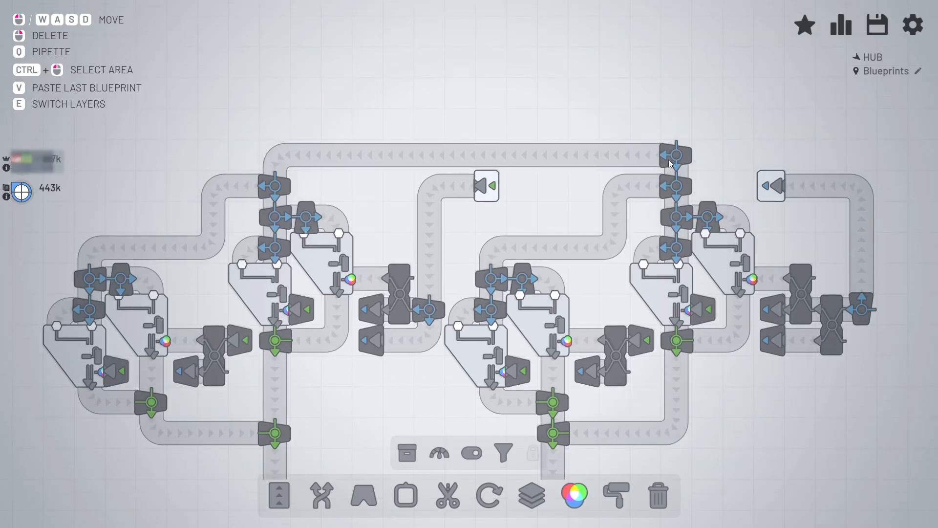
mouse_move(578, 175)
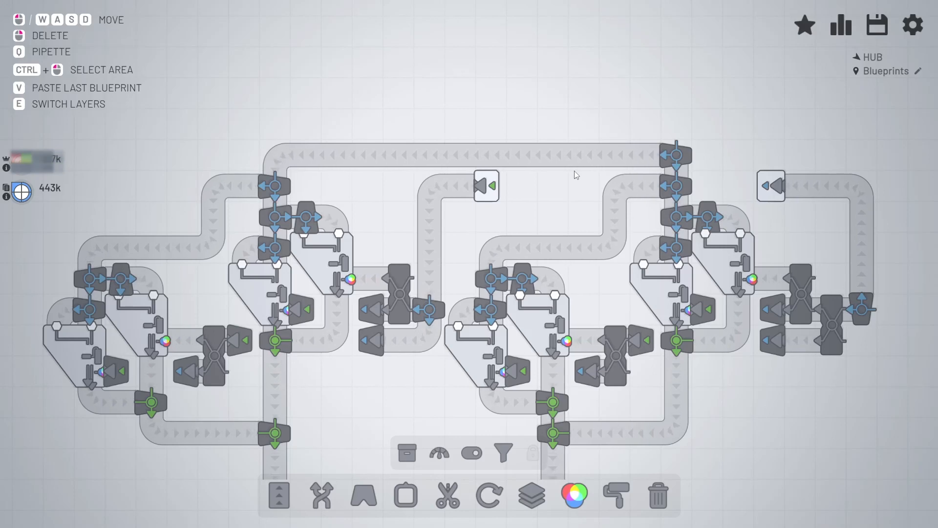
click(279, 500)
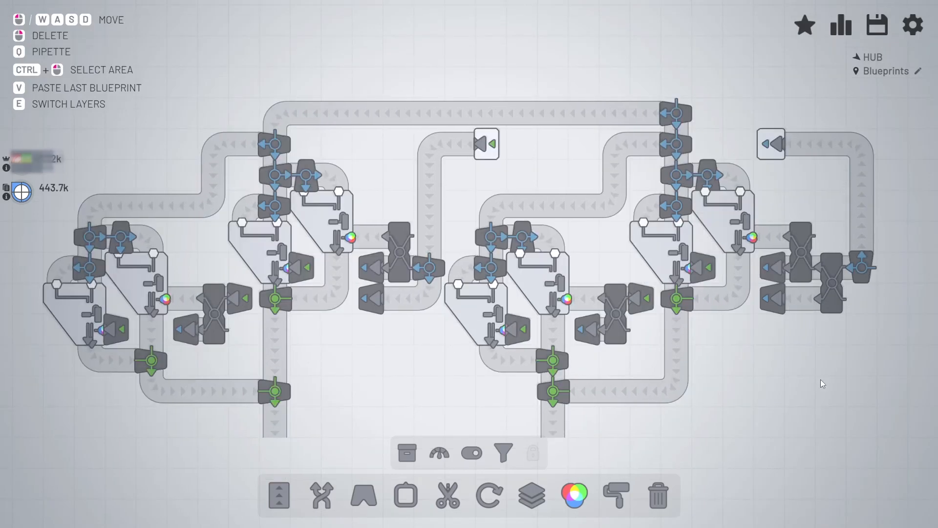
mouse_move(581, 337)
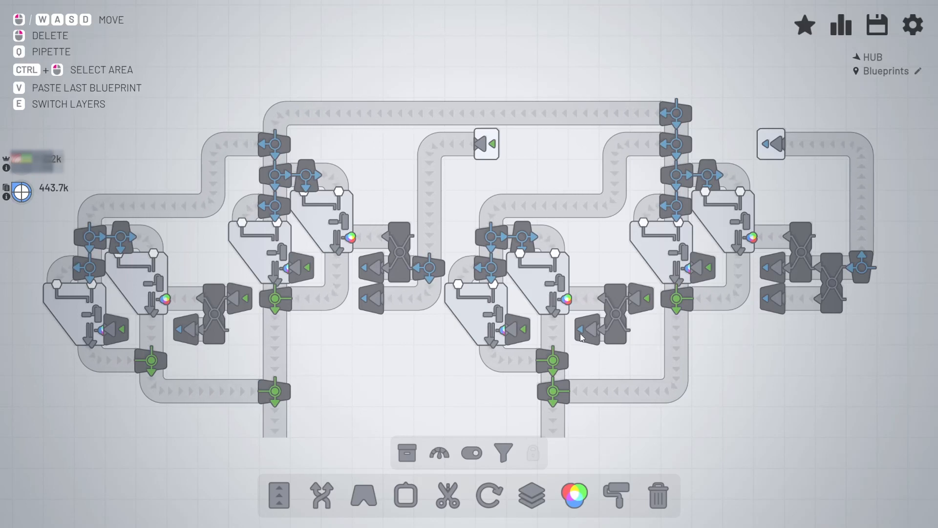
mouse_move(431, 337)
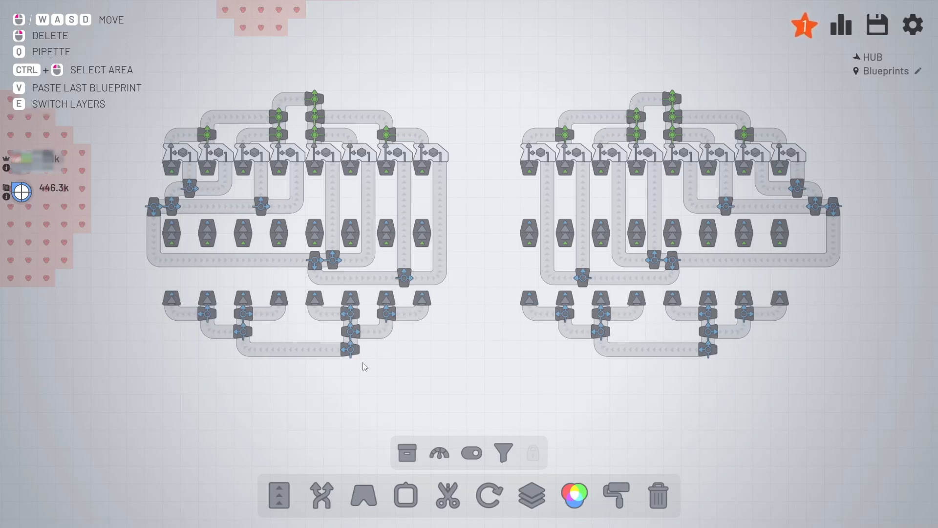
mouse_move(292, 346)
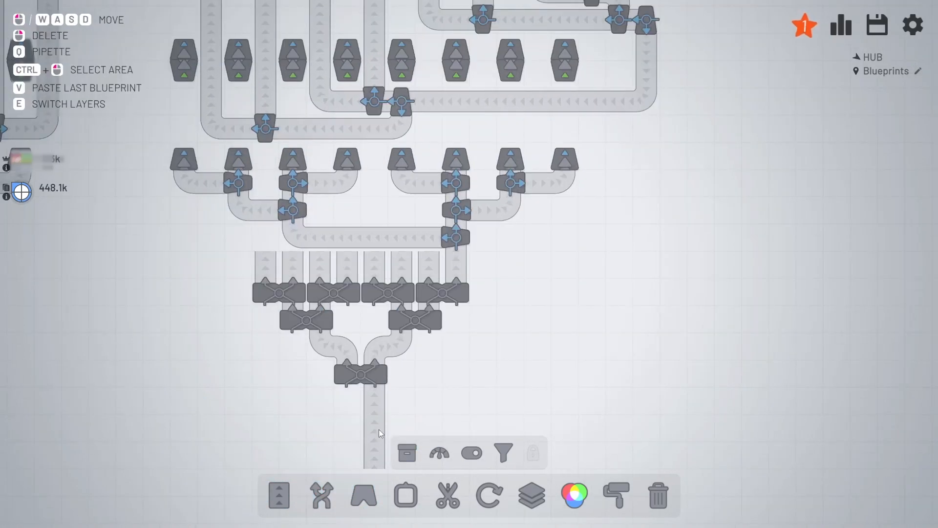
mouse_move(273, 256)
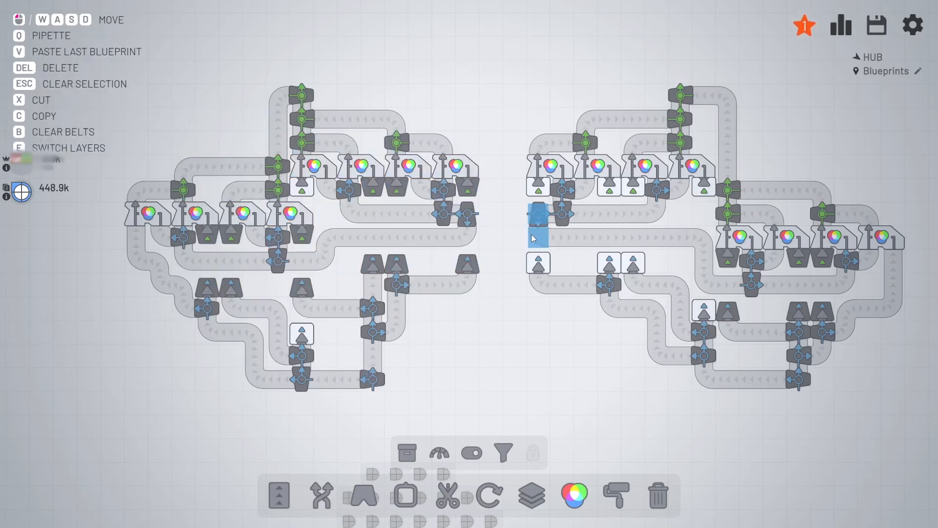
click(876, 25)
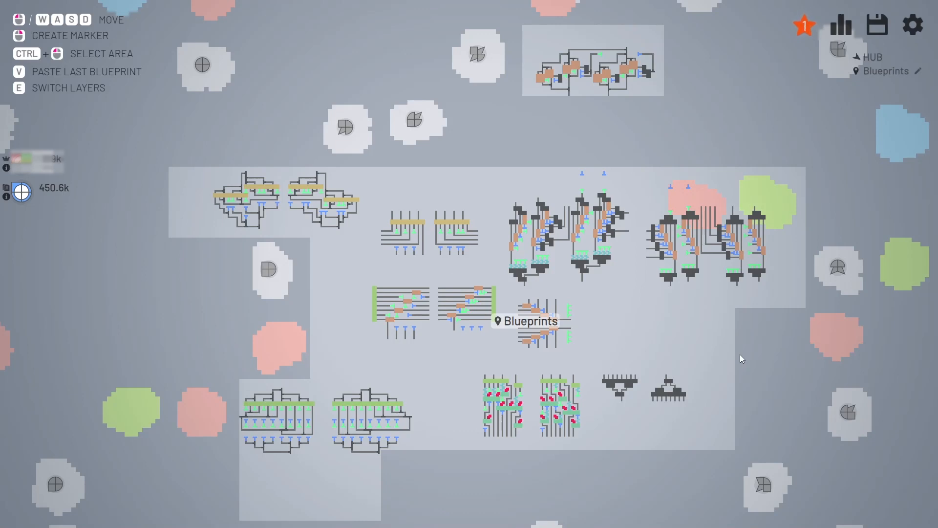
mouse_move(734, 367)
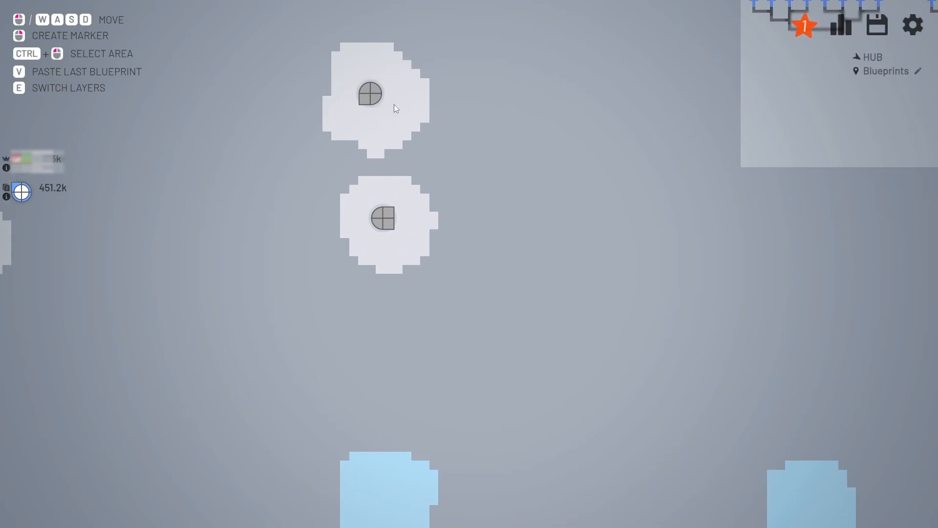
mouse_move(545, 369)
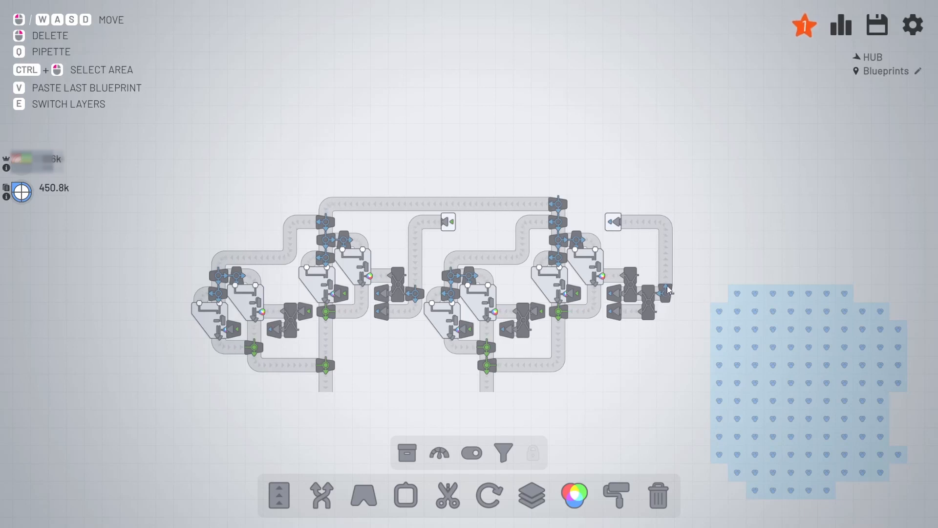
- Paste the double shape-processing factory beside the blue deposit and select its end belt tile
click(665, 291)
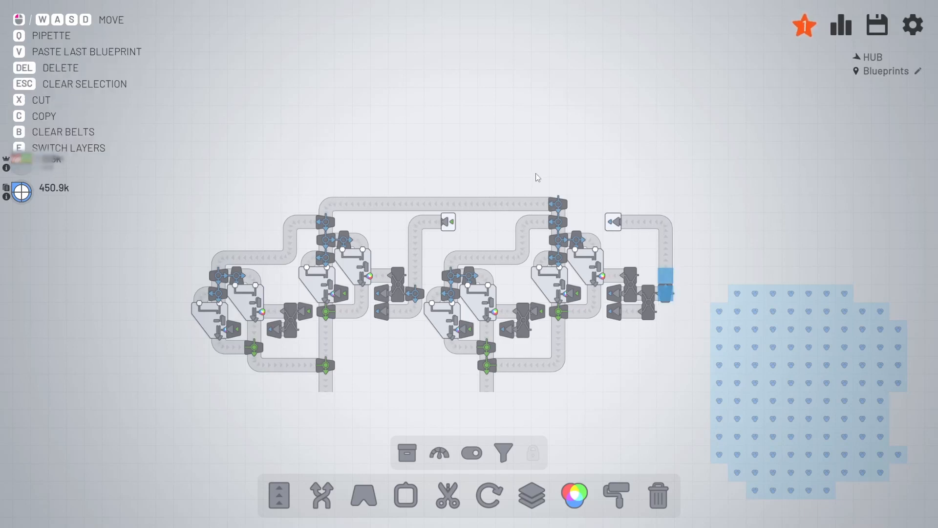
click(281, 500)
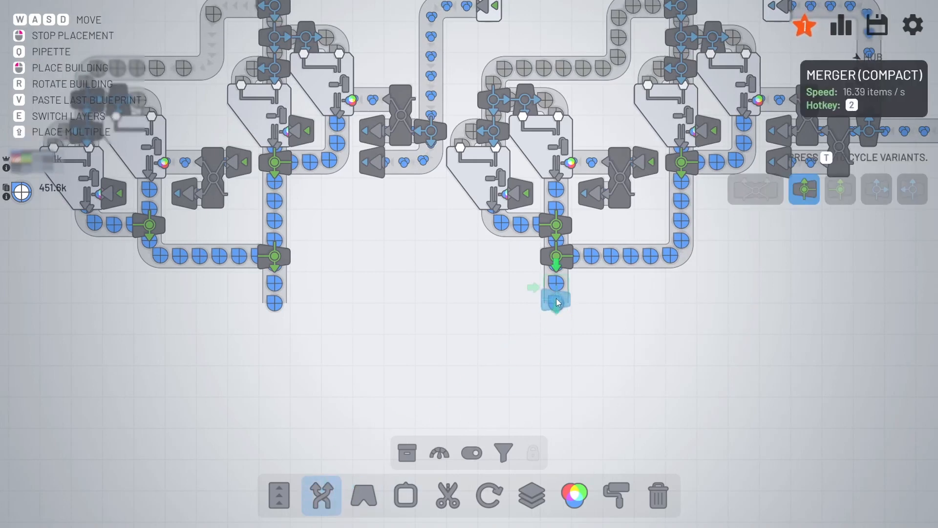
- Place a compact Merger where the output belts meet so blue shapes leave on one line
click(279, 499)
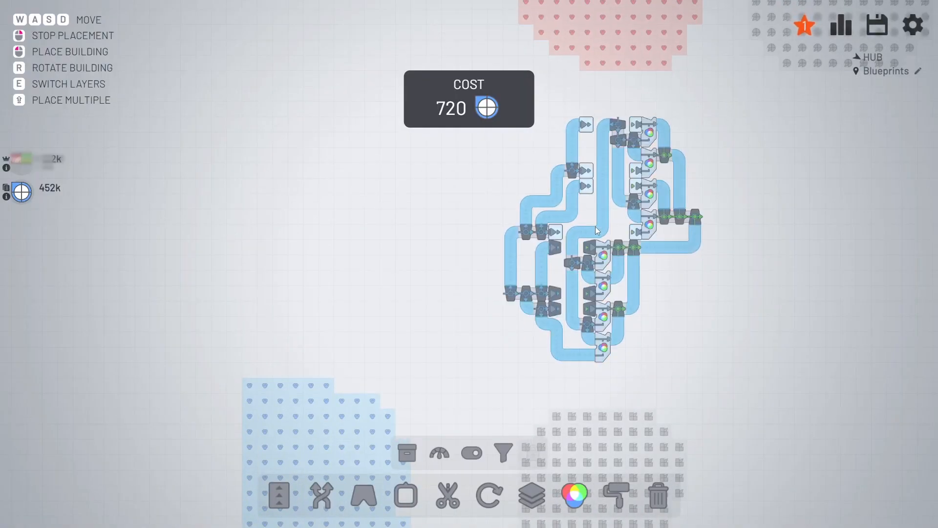
- Place the 720-cost colour-mixing factory between the red and blue deposits, feeding purple out
click(279, 500)
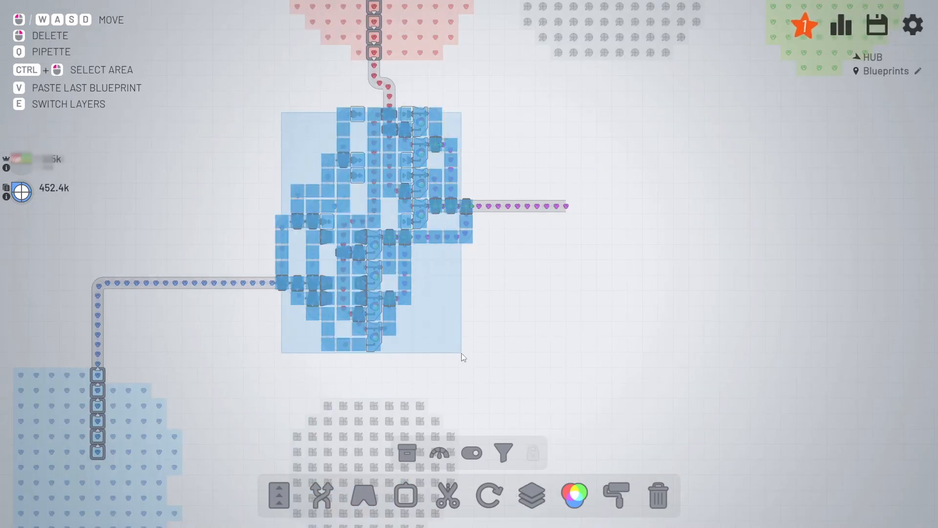
click(279, 496)
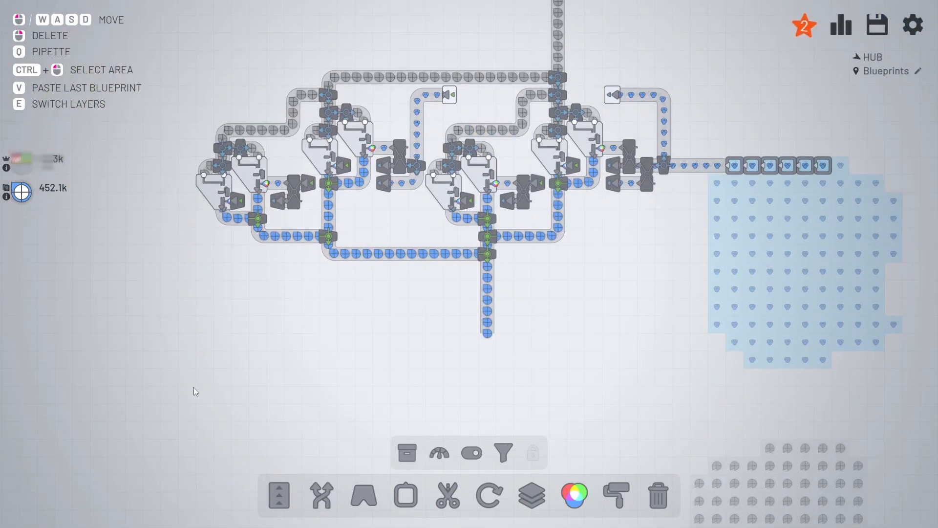
mouse_move(318, 300)
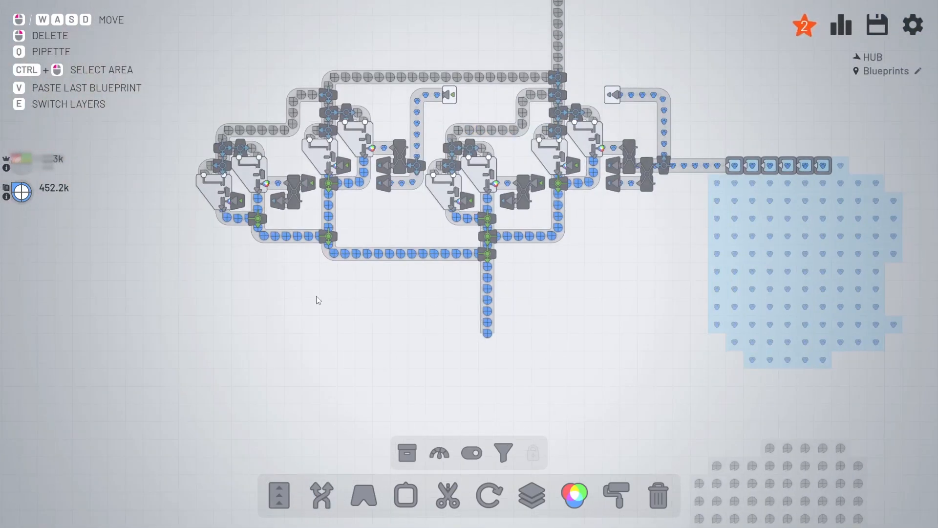